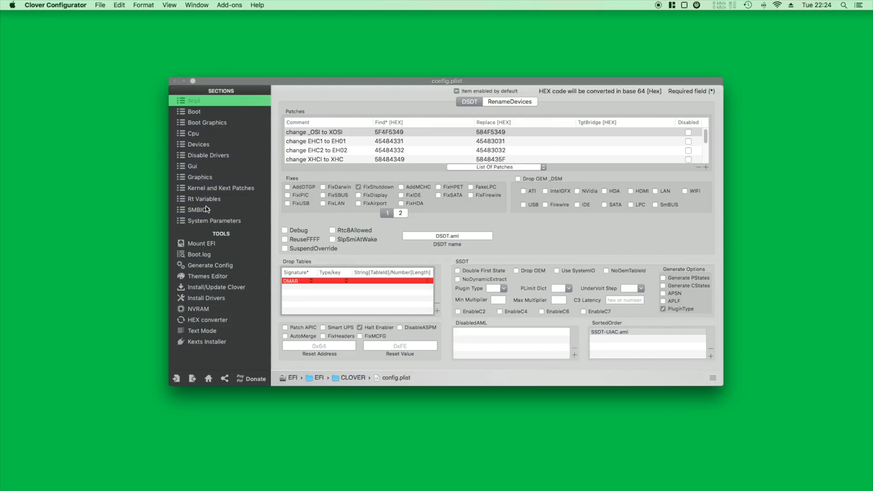
Step: Download the newest FakePCIID 2018-1027 zip from Bitbucket into the Downloads folder
{"action": "left_click", "coordinate": [204, 199]}
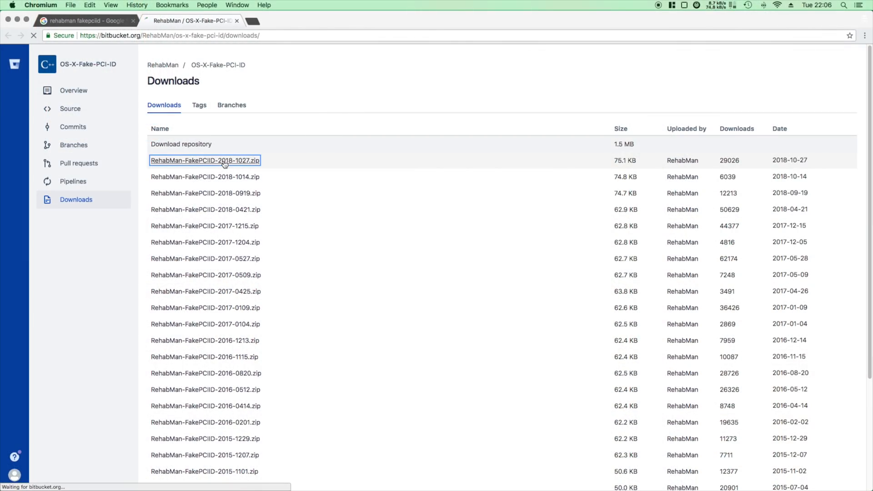
{"action": "left_click", "coordinate": [204, 160]}
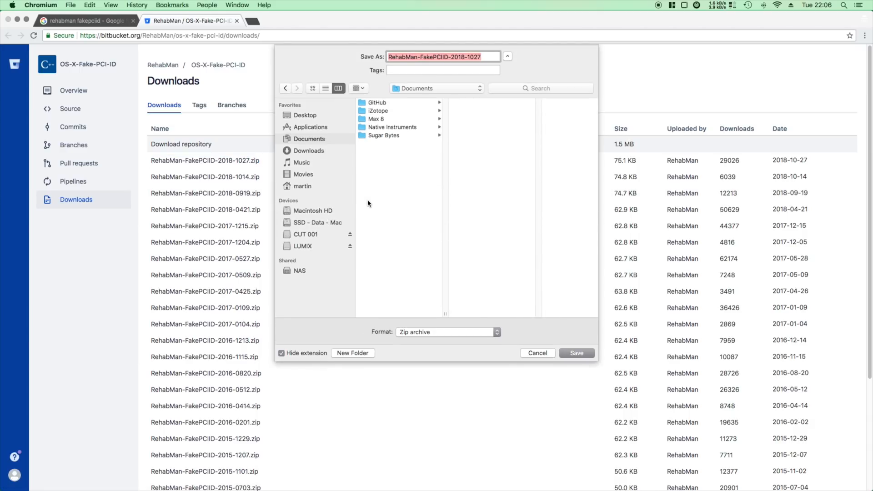
{"action": "left_click", "coordinate": [308, 150]}
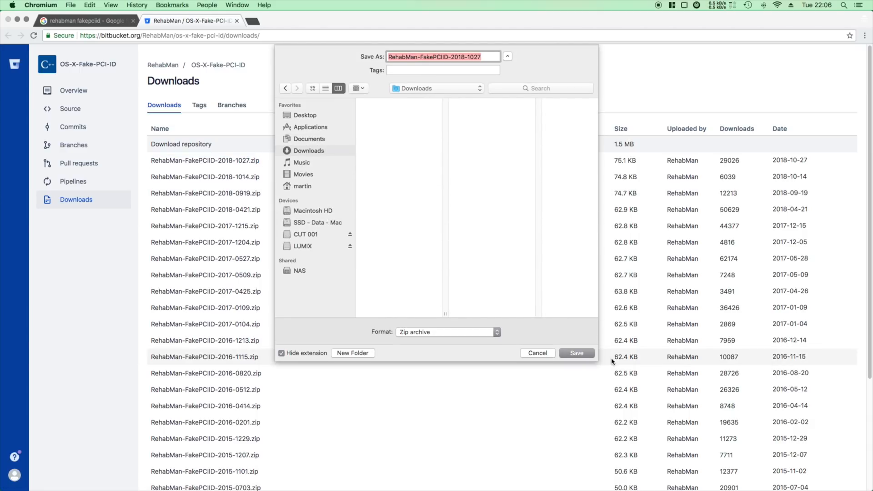
{"action": "left_click", "coordinate": [577, 353]}
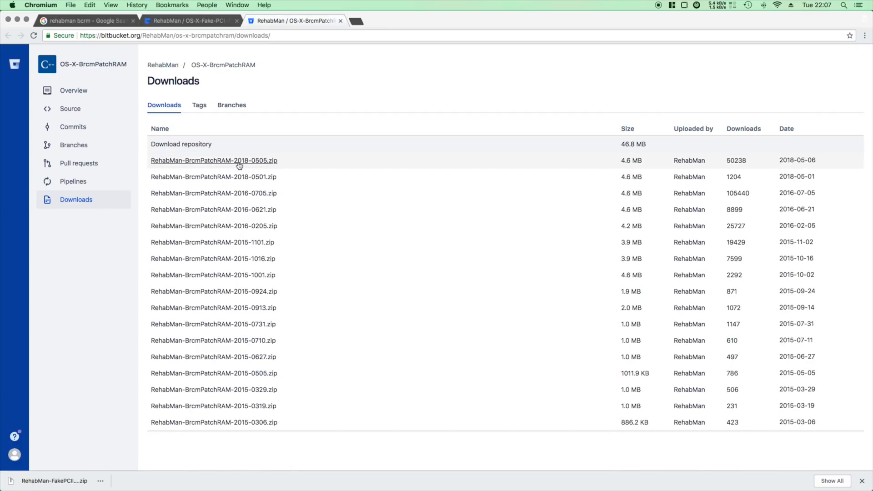
Step: Download the newest BrcmPatchRAM 2018-0505 zip into the Downloads folder
{"action": "left_click", "coordinate": [213, 160]}
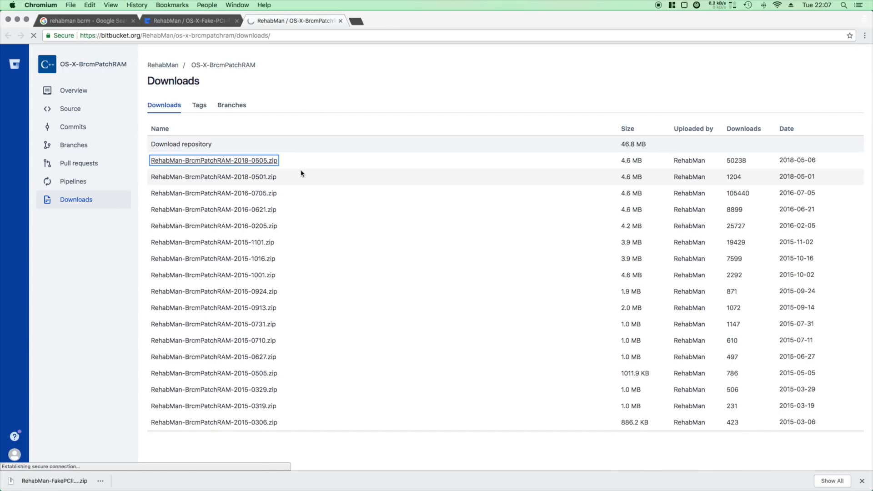
{"action": "left_click", "coordinate": [213, 160]}
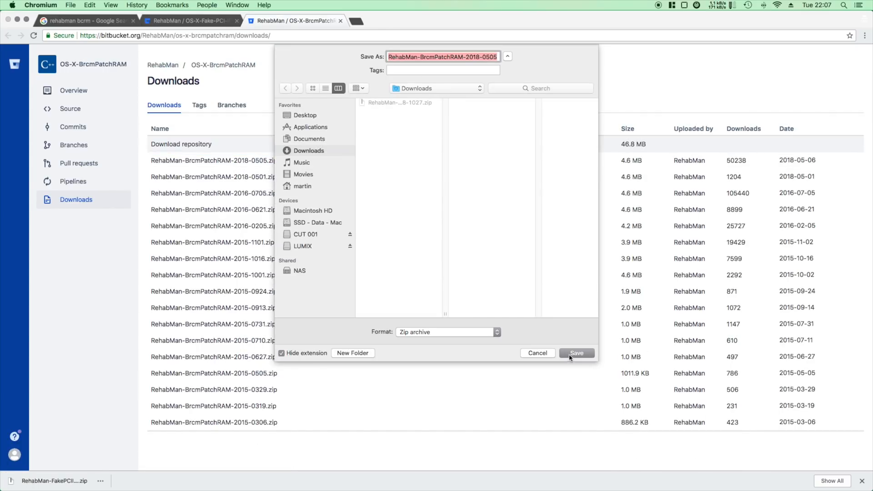
{"action": "left_click", "coordinate": [577, 352]}
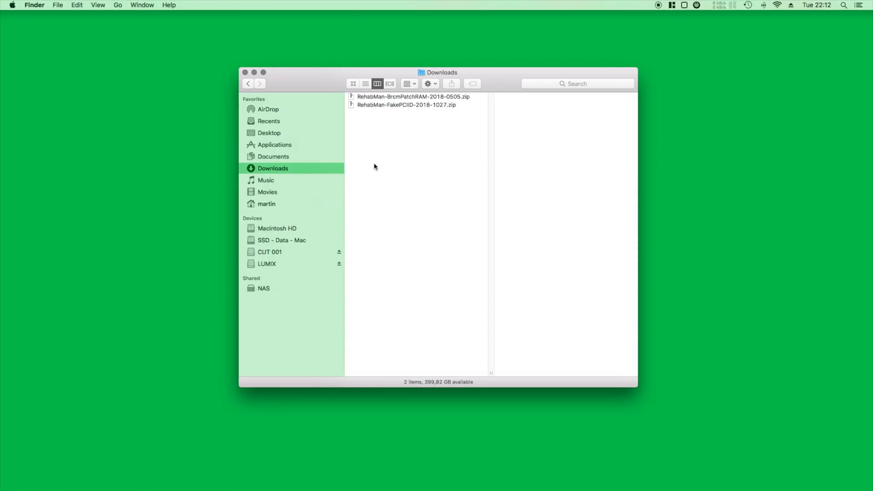
Step: Unpack both zips and select the FakePCIID, FakePCIID_Broadcom_WiFi and Broadcom firmware/patch kexts for the desktop
{"action": "left_click", "coordinate": [361, 113]}
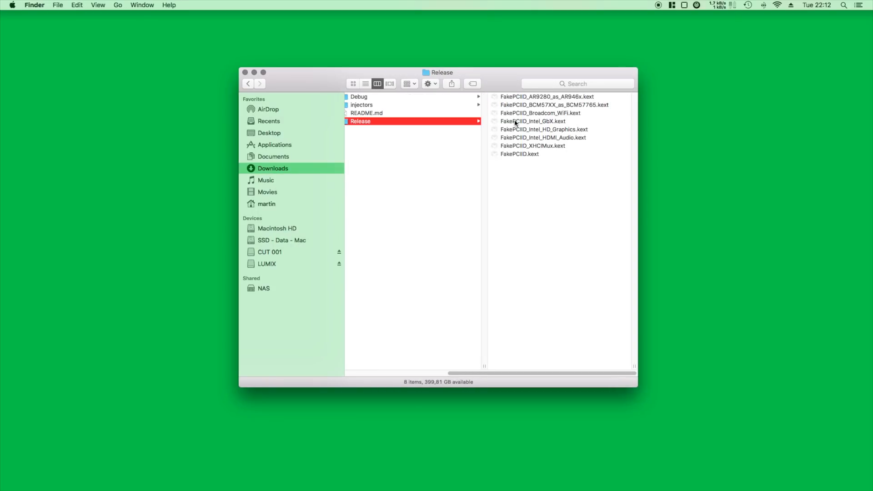
{"action": "left_click", "coordinate": [520, 153]}
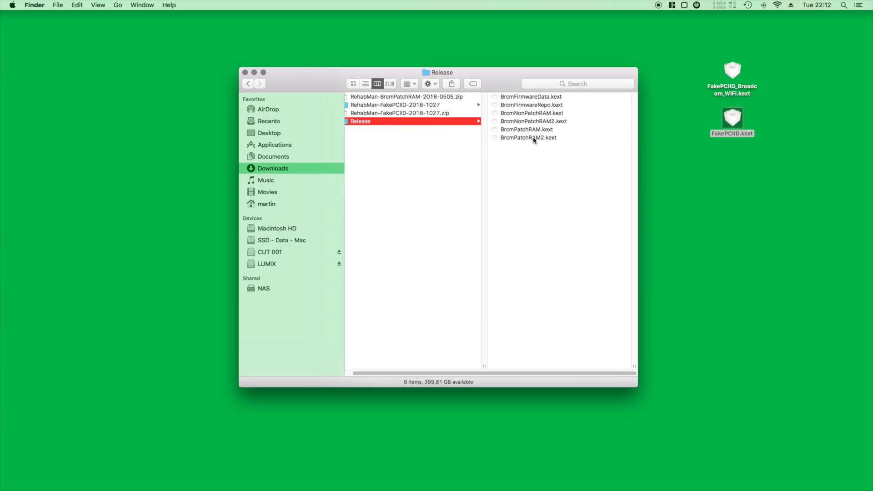
{"action": "left_click", "coordinate": [530, 96]}
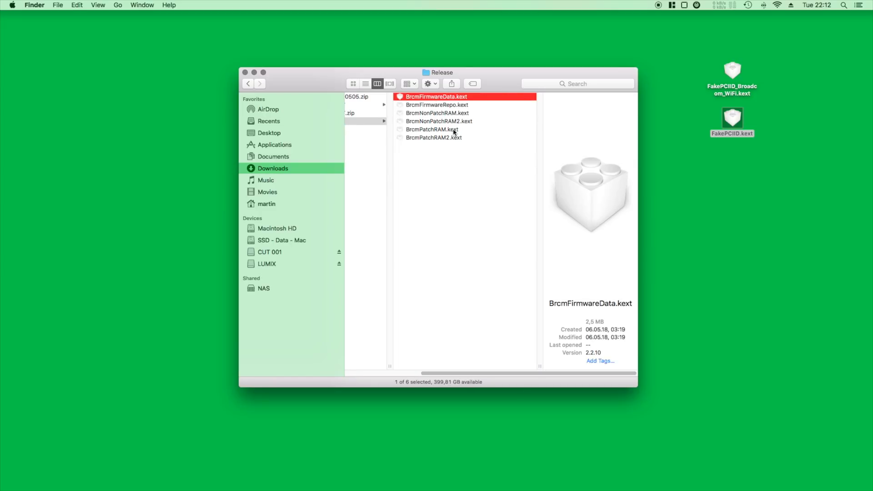
{"action": "left_click", "coordinate": [432, 129]}
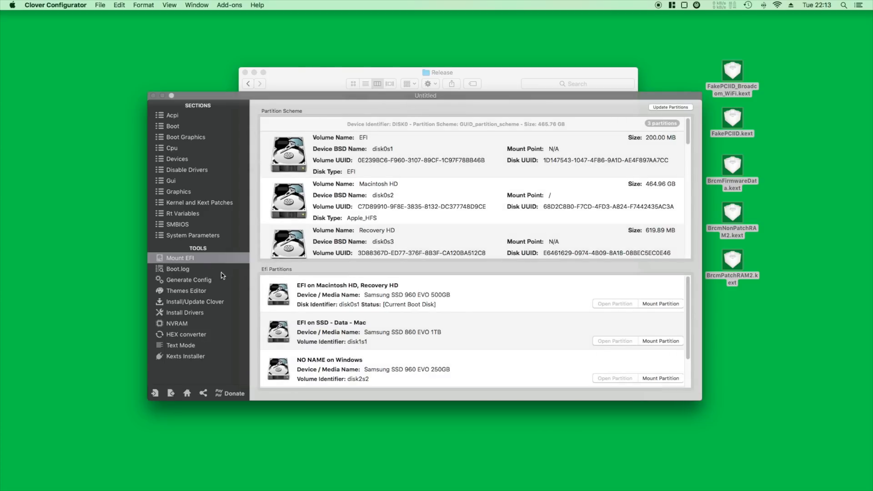
Step: Mount the boot disk's EFI partition and browse its EFI folder toward CLOVER > kexts
{"action": "left_click", "coordinate": [661, 304]}
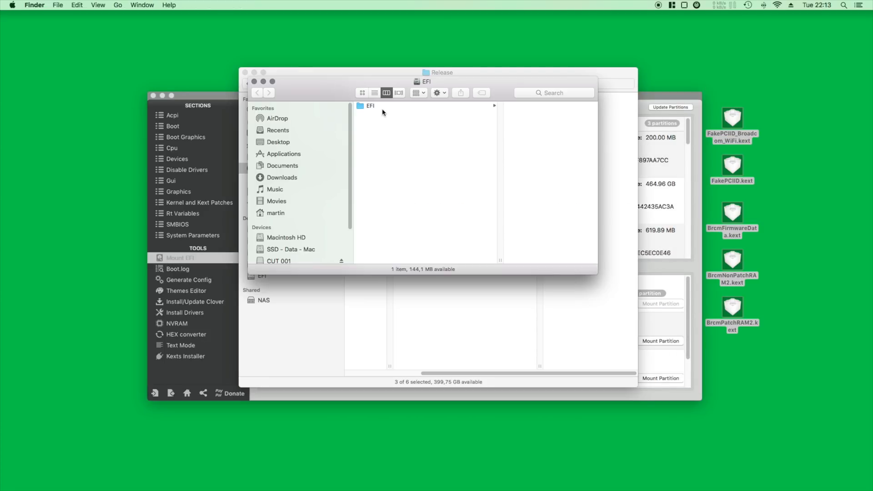
{"action": "left_click", "coordinate": [370, 106]}
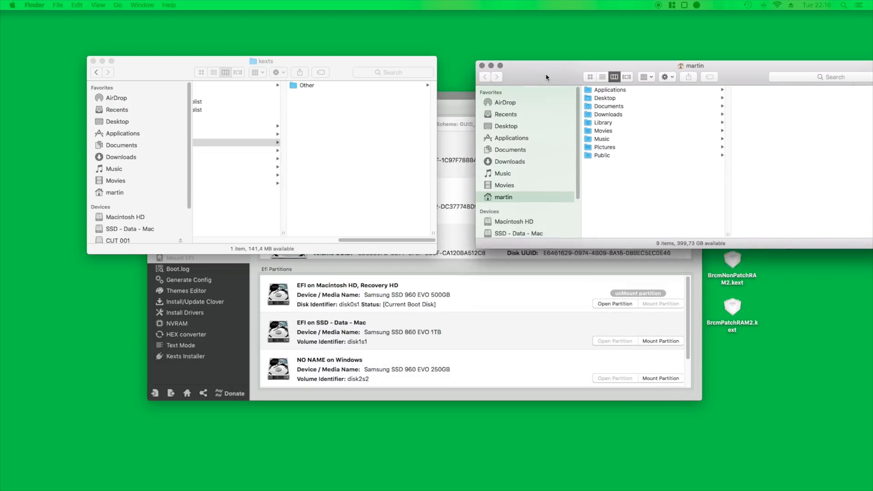
Step: Move BrcmNonPatchRAM2.kext and BrcmPatchRAM2.kext from kexts/Other into /Library/Extensions with admin authorization
{"action": "left_click_drag", "start_coordinate": [546, 77], "coordinate": [628, 91]}
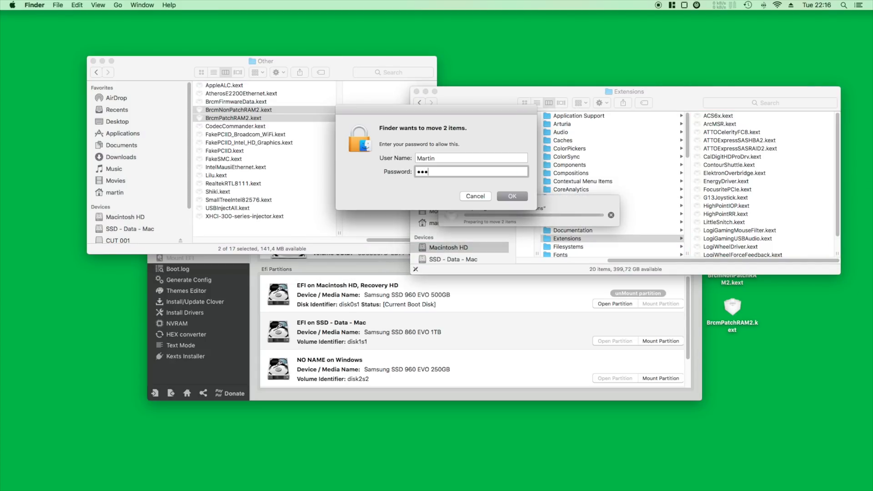
{"action": "left_click", "coordinate": [511, 196]}
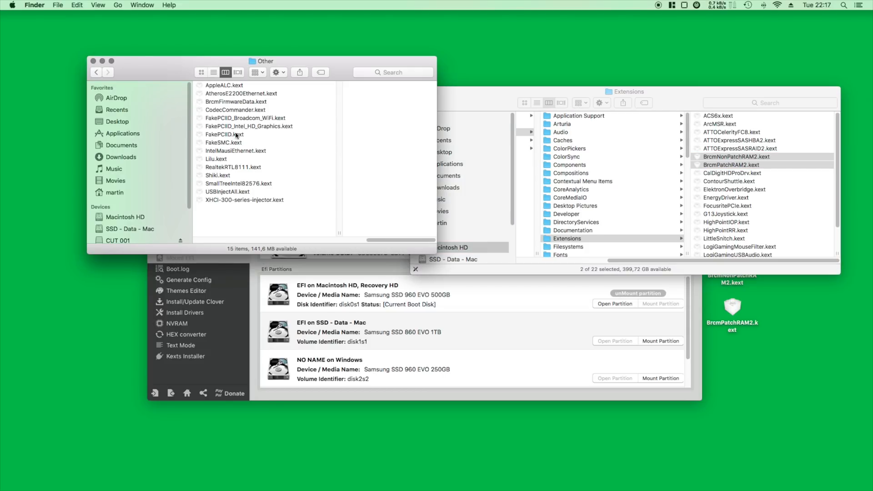
{"action": "mouse_move", "coordinate": [233, 153]}
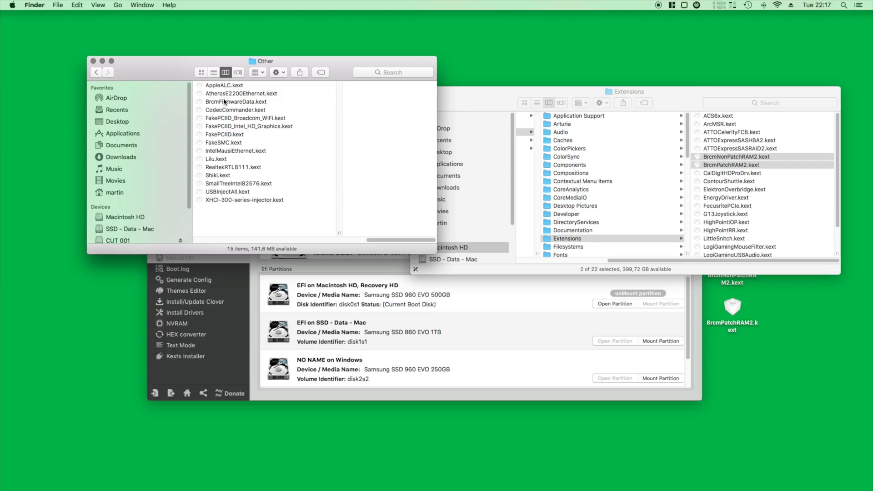
Step: Copy BrcmFirmwareData.kext from the desktop into /Library/Extensions, authorizing with the admin password
{"action": "left_click", "coordinate": [236, 101]}
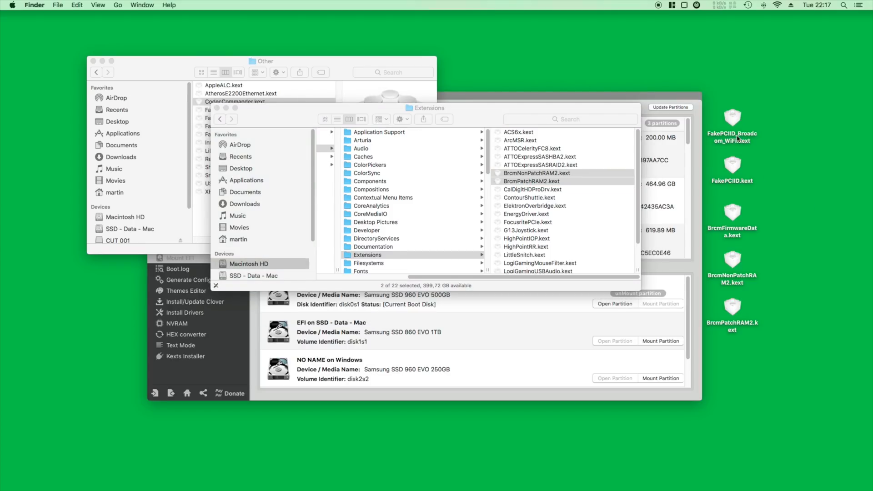
{"action": "left_click", "coordinate": [732, 214]}
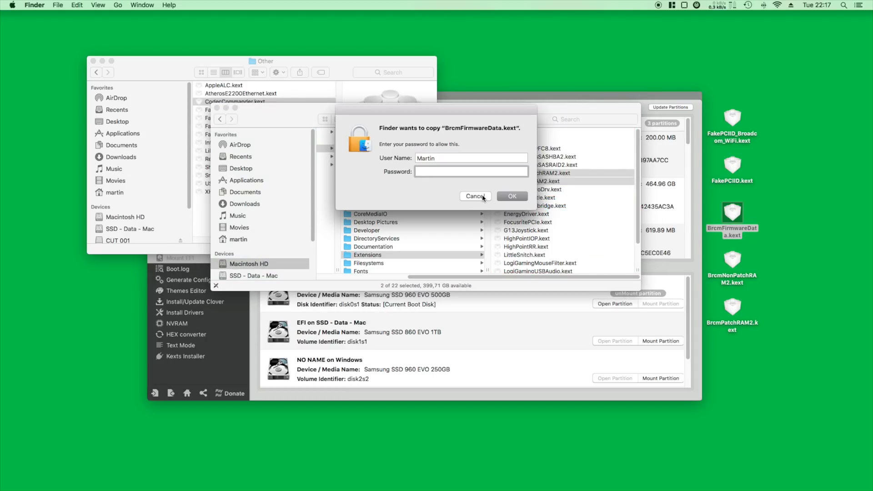
{"action": "left_click", "coordinate": [476, 196]}
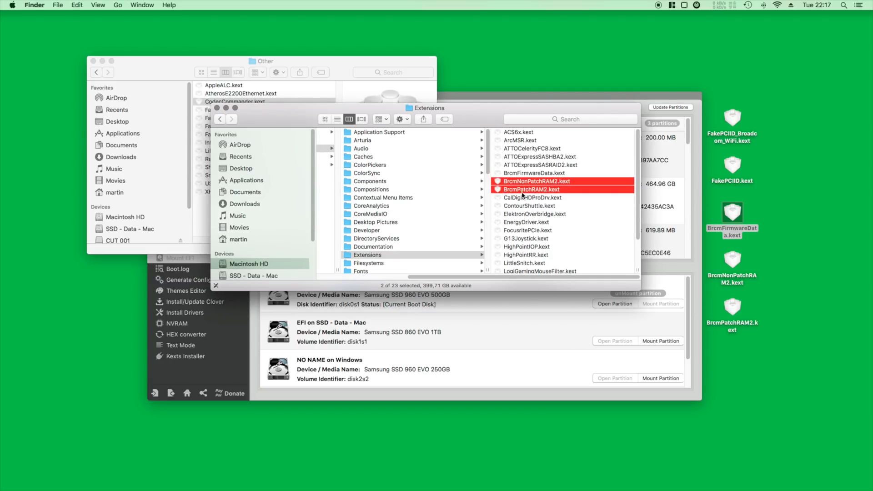
{"action": "mouse_move", "coordinate": [546, 195]}
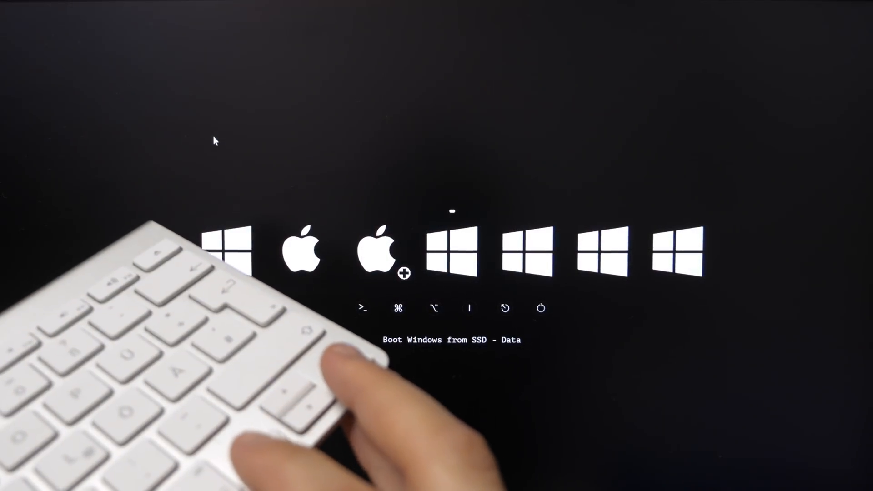
Step: Arrow right across the Clover boot icons to highlight the Boot Windows from Windows entry
{"action": "key", "text": "right"}
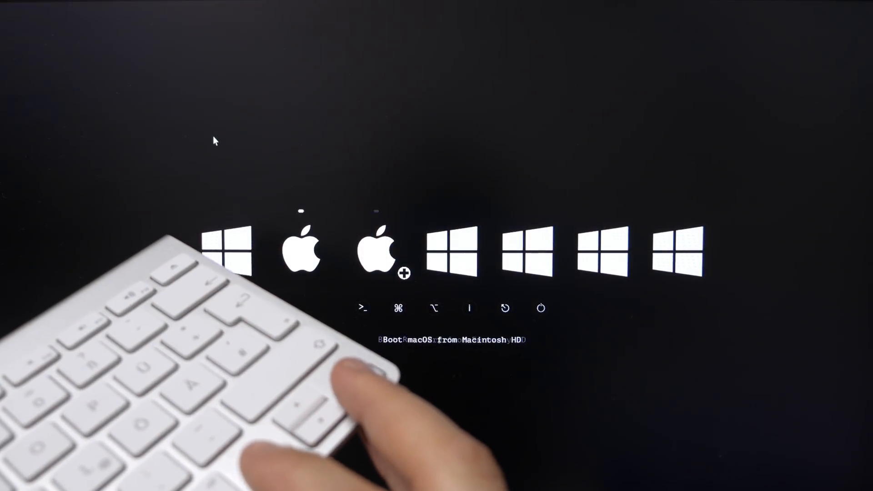
{"action": "key", "text": "right"}
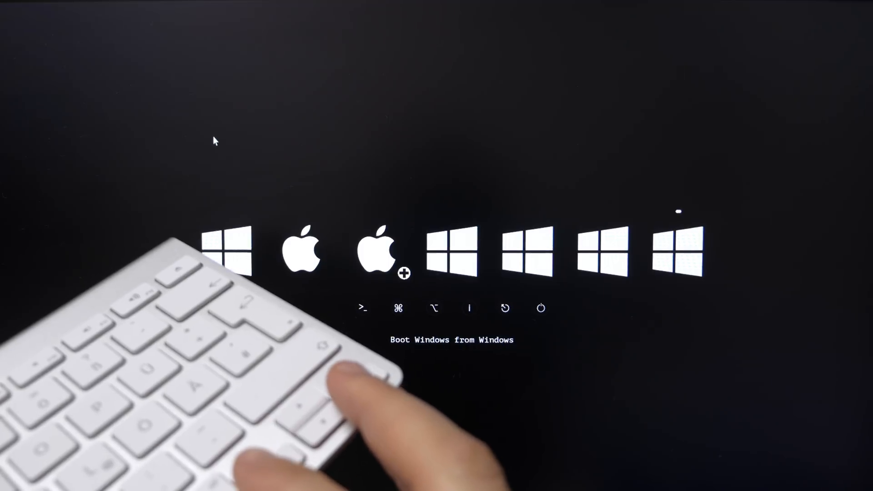